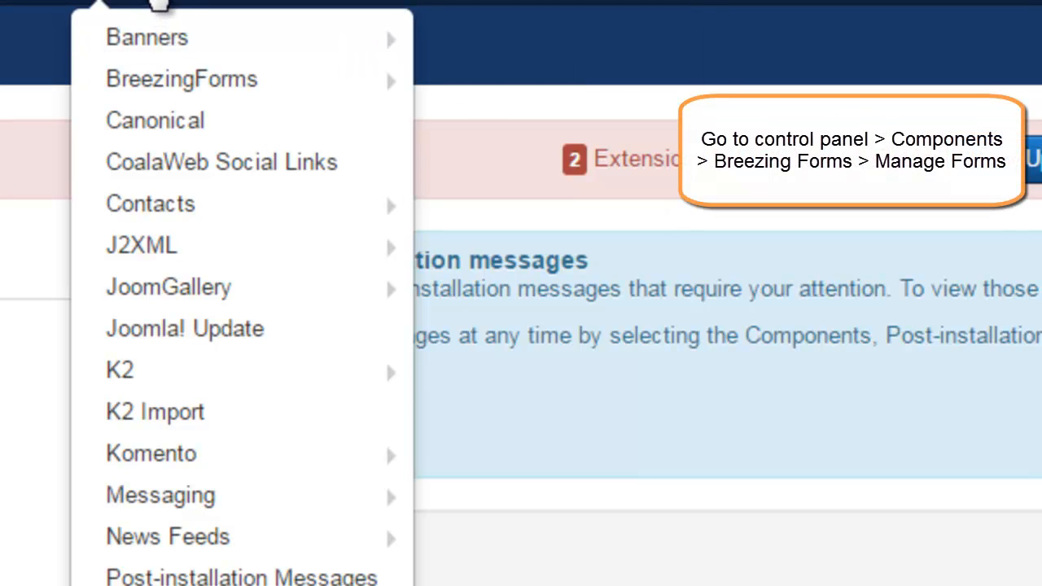
{"action": "mouse_move", "coordinate": [181, 80]}
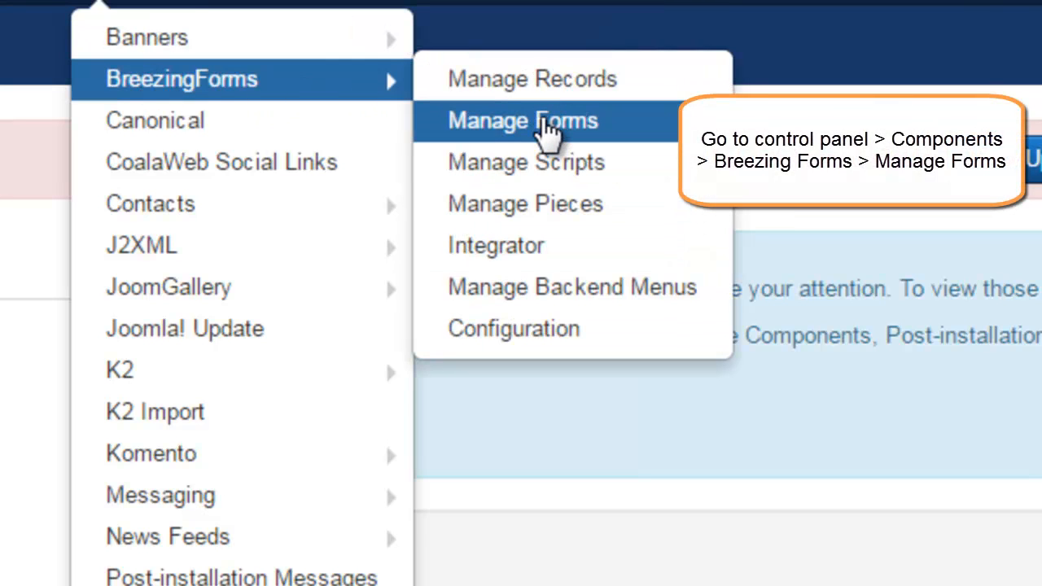
- Show the Manage Forms list with the Contact and brand page forms
{"action": "left_click", "coordinate": [525, 121]}
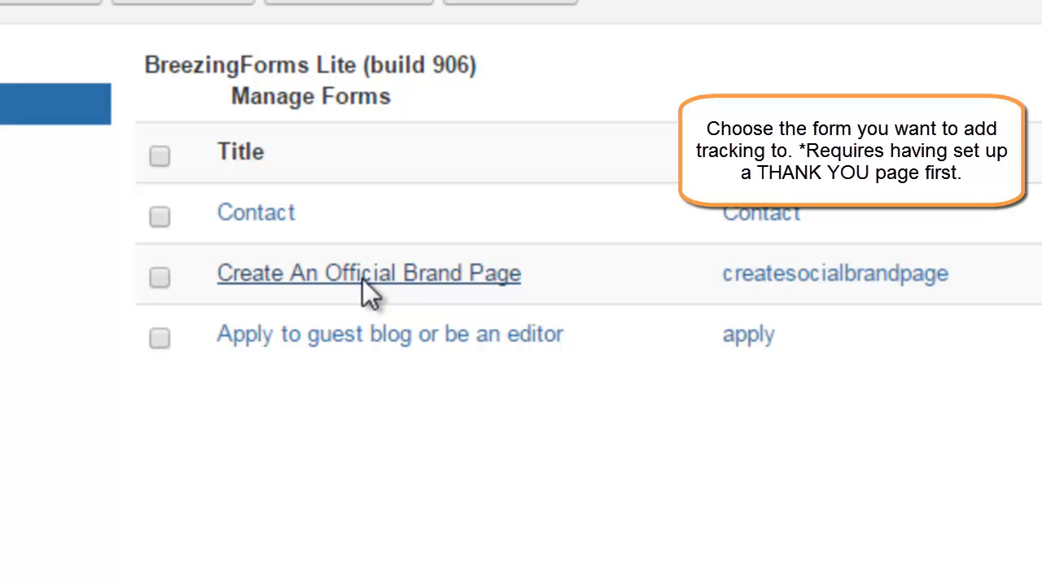
- Reveal the More options under the Advanced settings of the Create An Official Brand Page form
{"action": "left_click", "coordinate": [368, 274]}
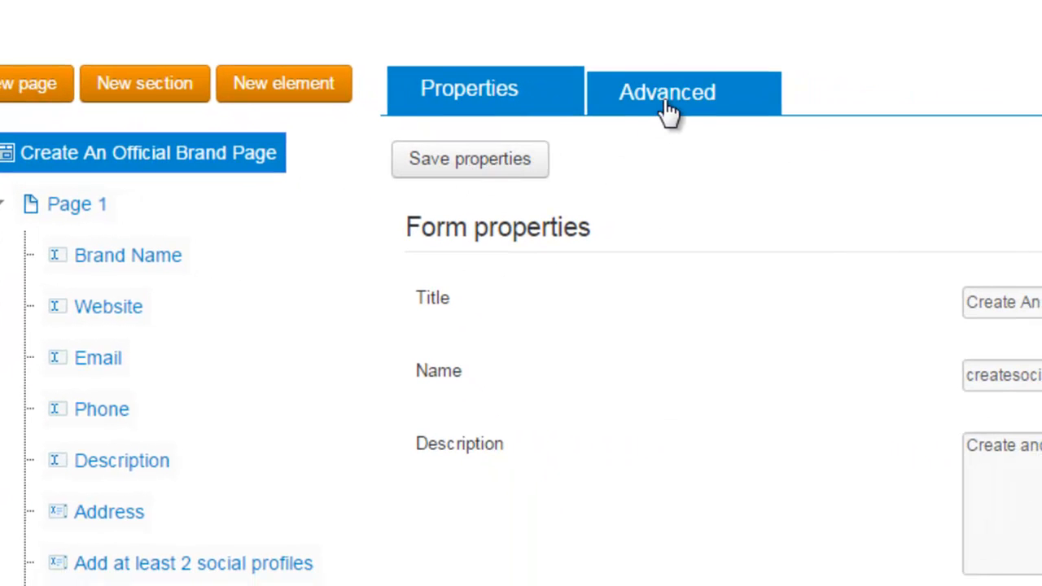
{"action": "left_click", "coordinate": [670, 89]}
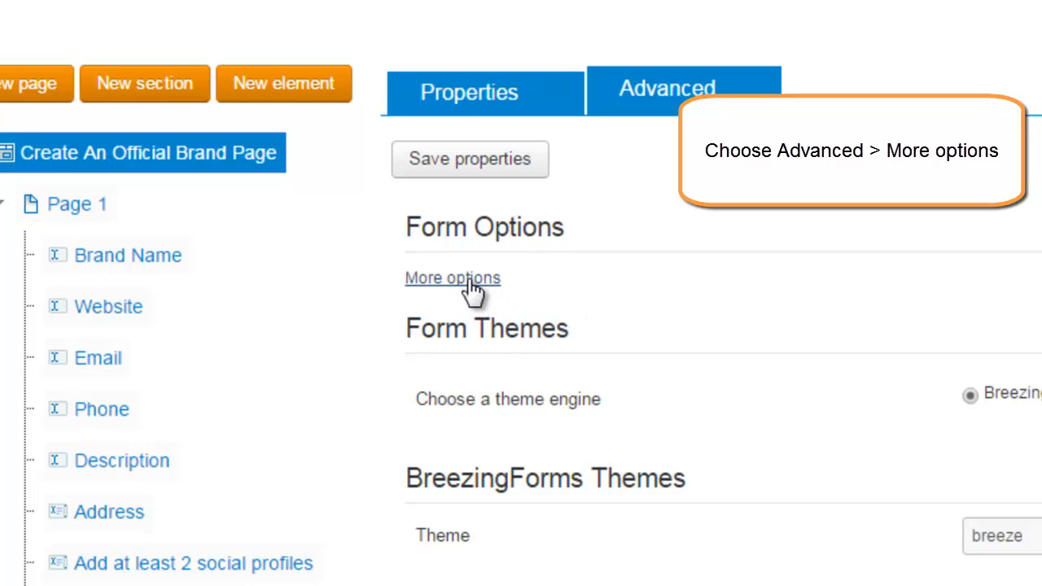
{"action": "left_click", "coordinate": [453, 277]}
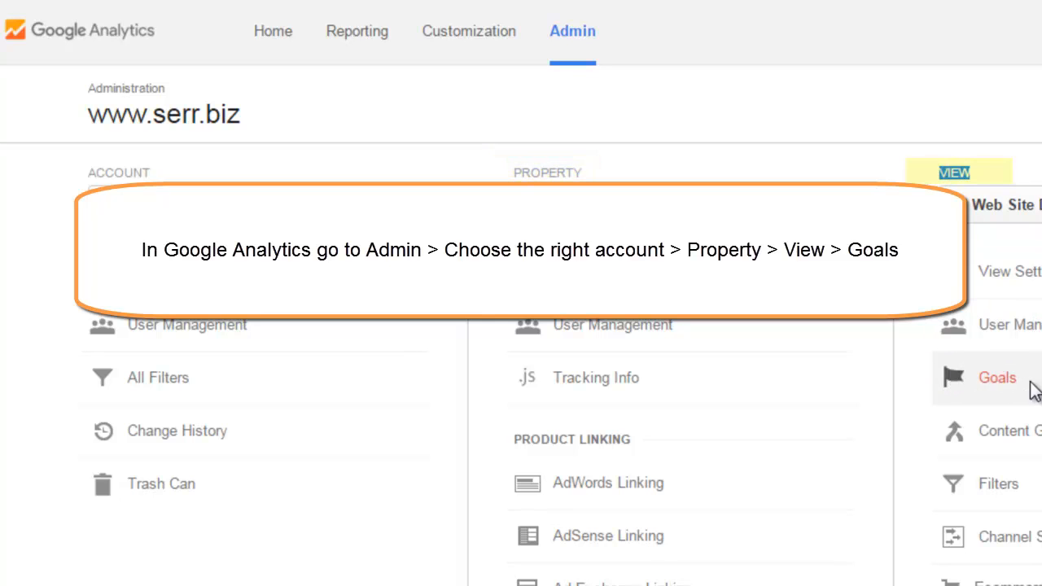
{"action": "mouse_move", "coordinate": [980, 389]}
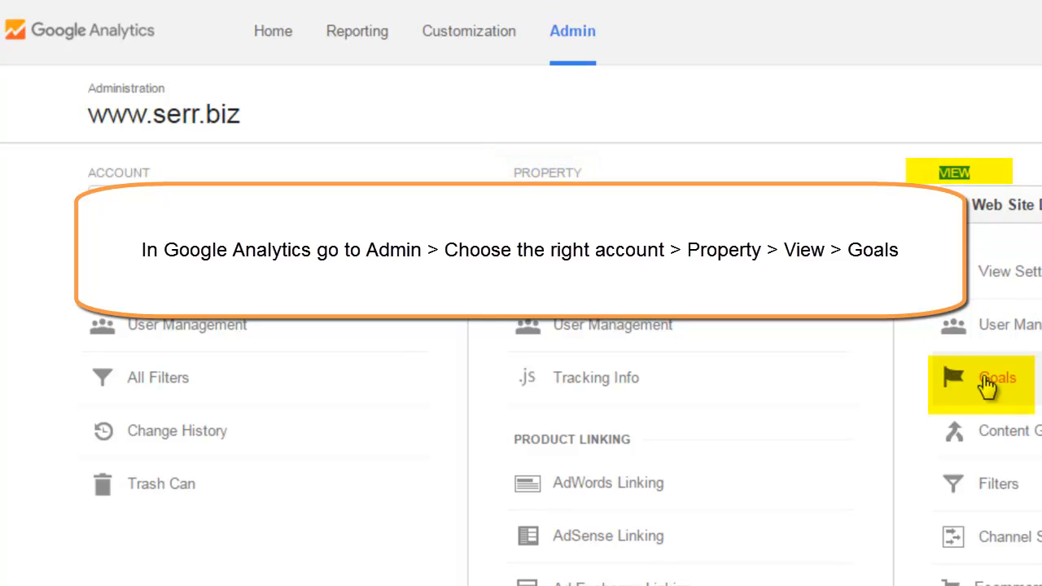
- Show the Goals list for the All Web Site Data view, currently empty
{"action": "left_click", "coordinate": [994, 377]}
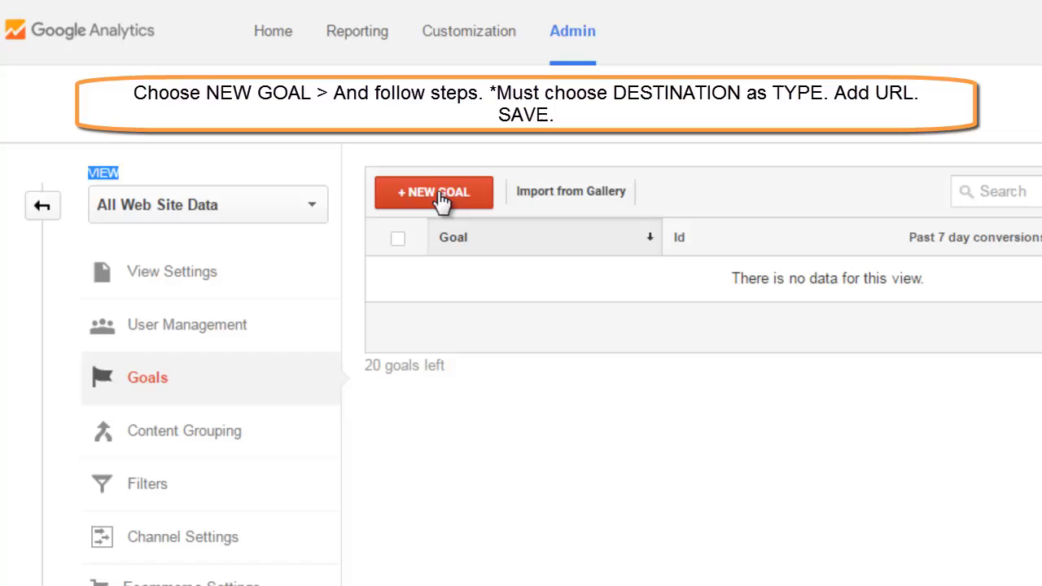
- Begin a new goal from the Sign up template and continue to its description
{"action": "left_click", "coordinate": [434, 192]}
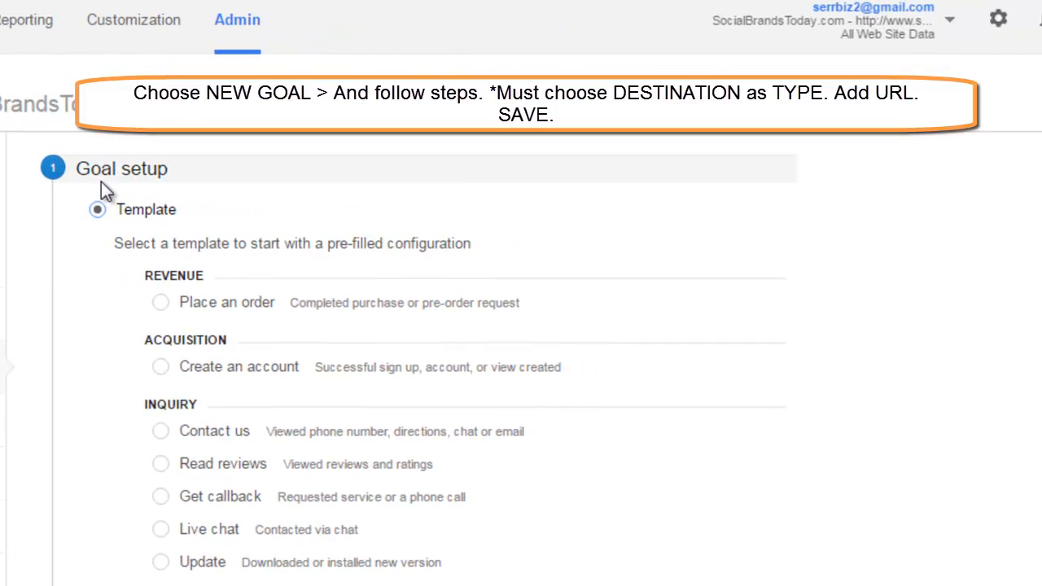
{"action": "scroll", "scroll_direction": "down", "scroll_amount": 3}
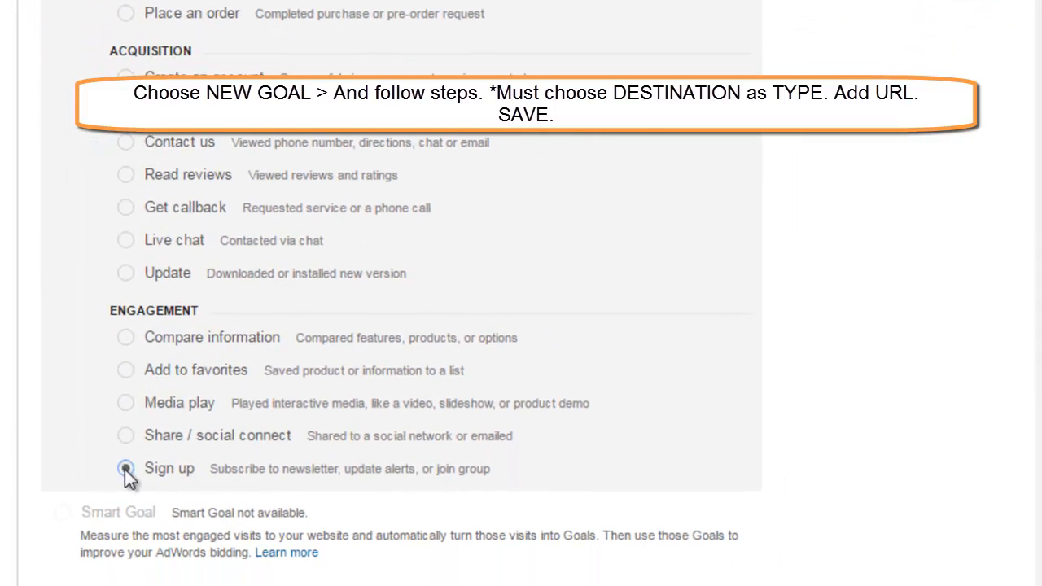
{"action": "left_click", "coordinate": [125, 469]}
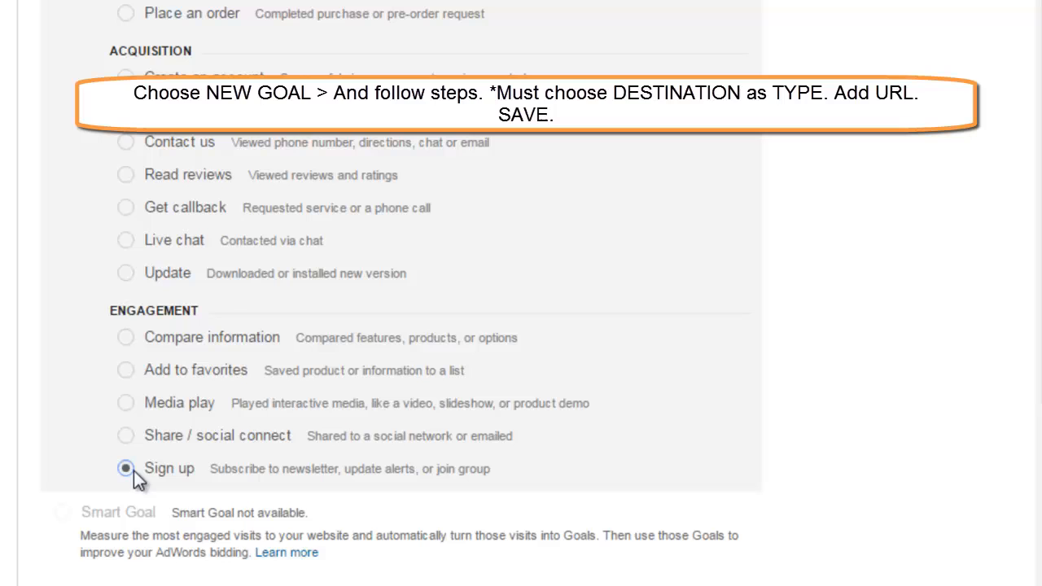
{"action": "mouse_move", "coordinate": [166, 485]}
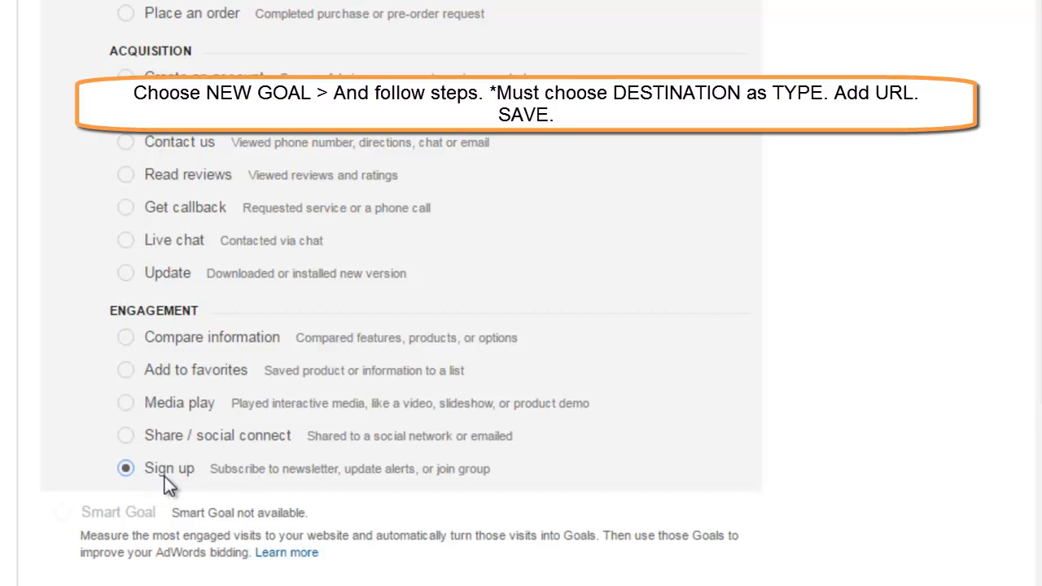
{"action": "mouse_move", "coordinate": [166, 476]}
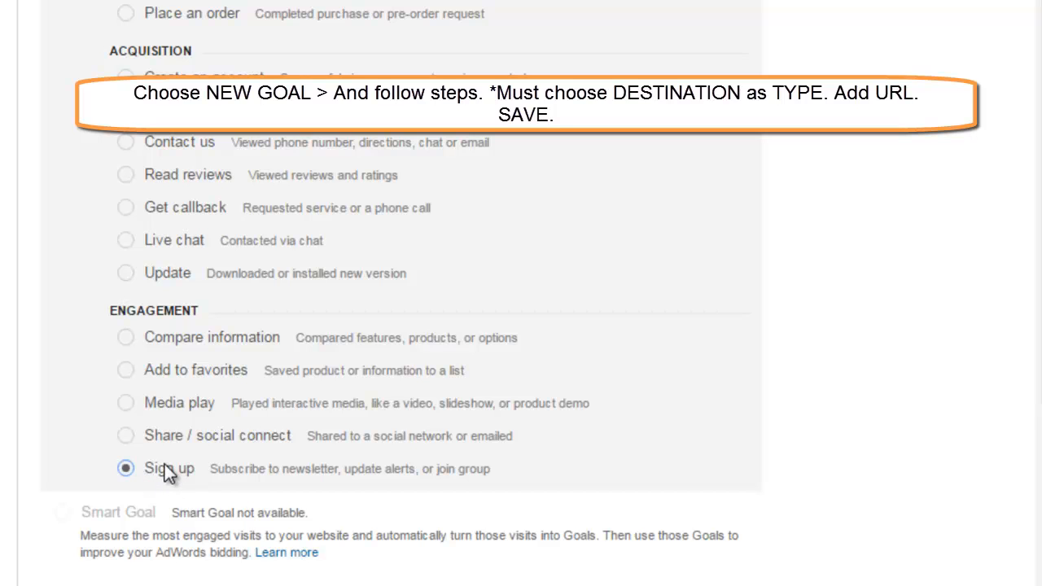
{"action": "scroll", "scroll_direction": "down", "scroll_amount": 3}
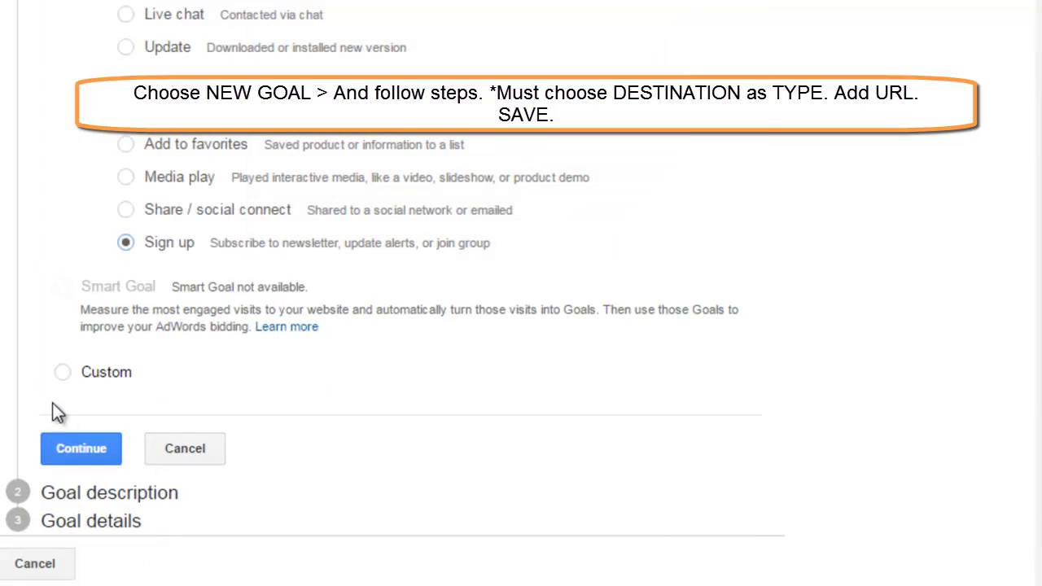
{"action": "left_click", "coordinate": [79, 449]}
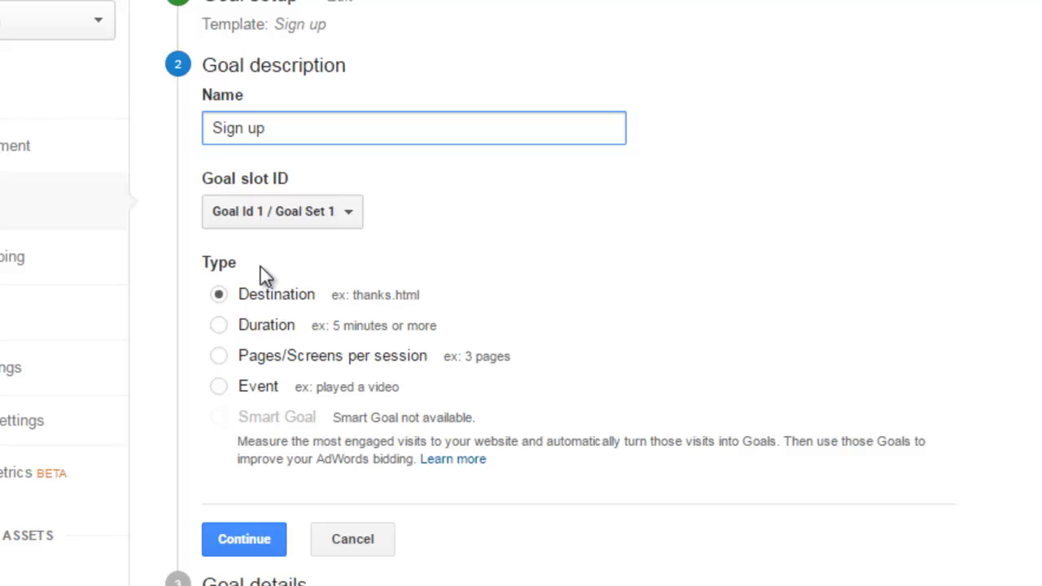
{"action": "mouse_move", "coordinate": [335, 294]}
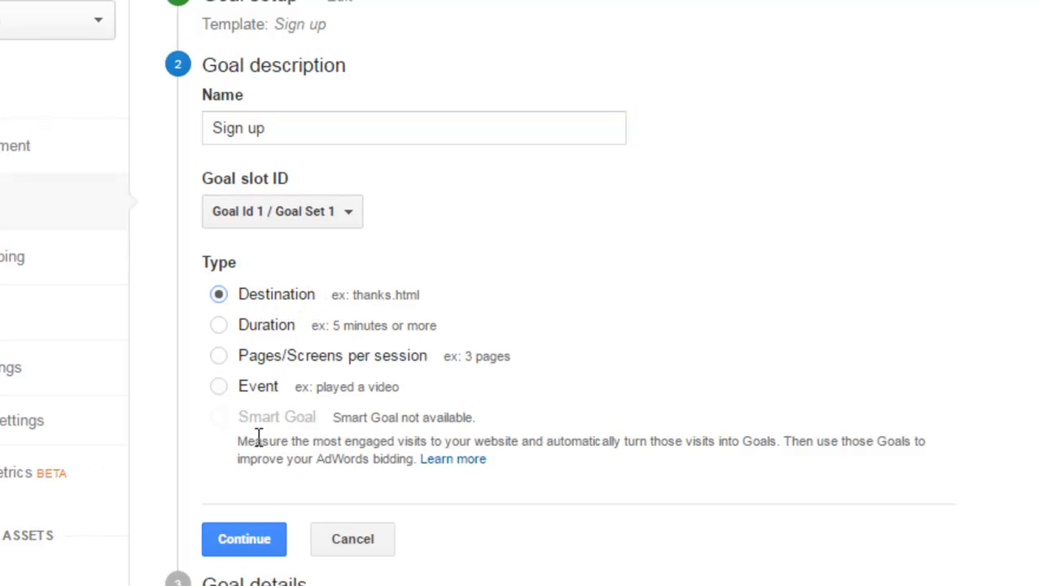
- Enter /thankyou as the destination, trimming the site address, and make it case sensitive
{"action": "left_click", "coordinate": [244, 539]}
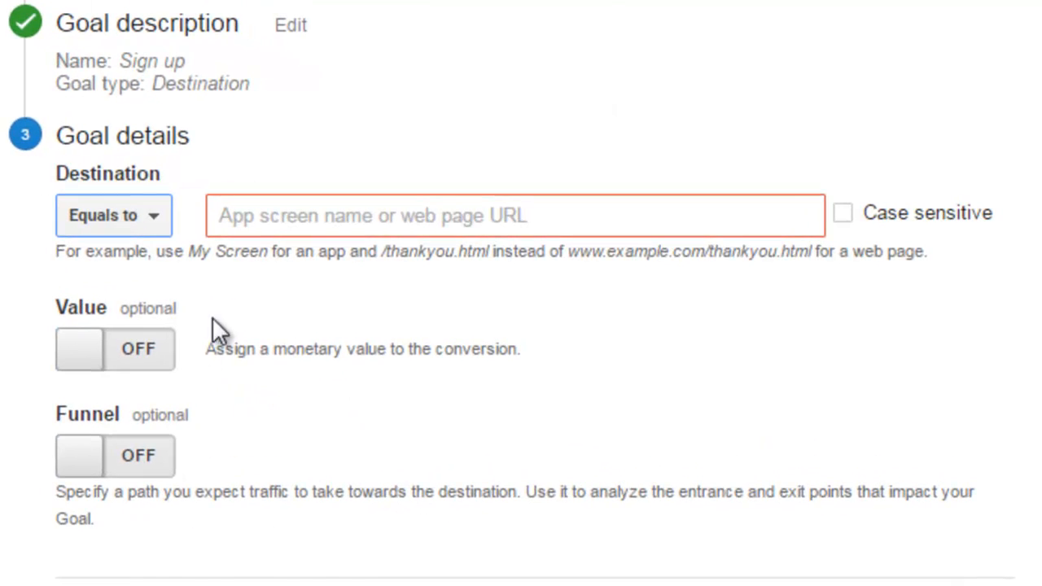
{"action": "left_click", "coordinate": [231, 214]}
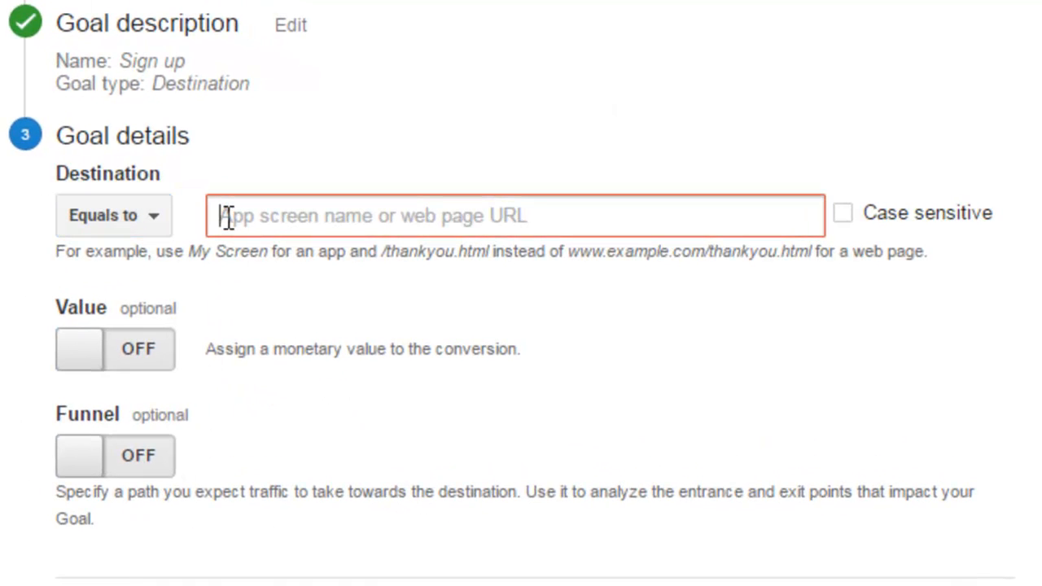
{"action": "type", "text": "/"}
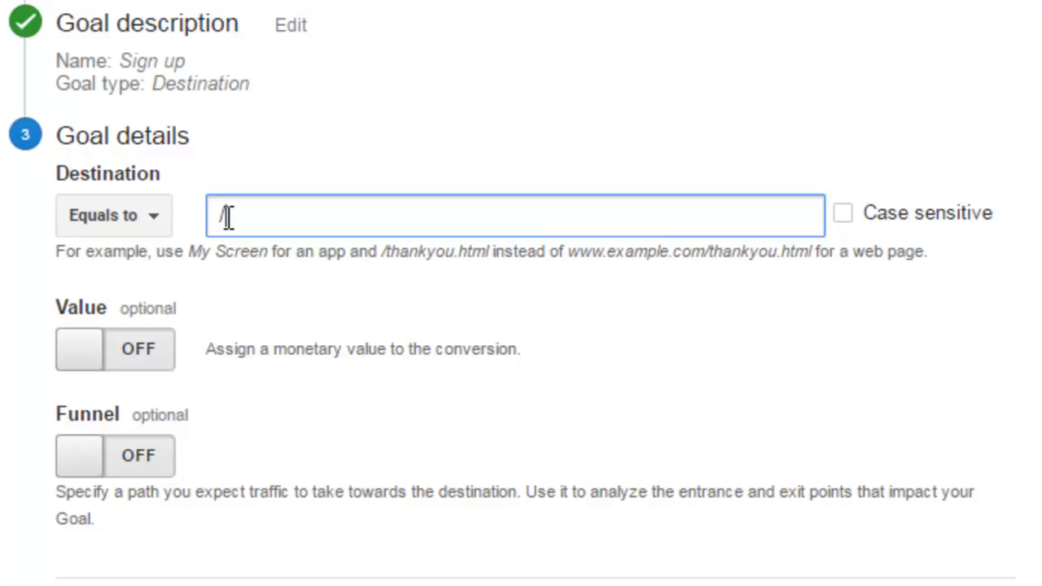
{"action": "type", "text": "http://www.socialbrandstoday.com/thankyou"}
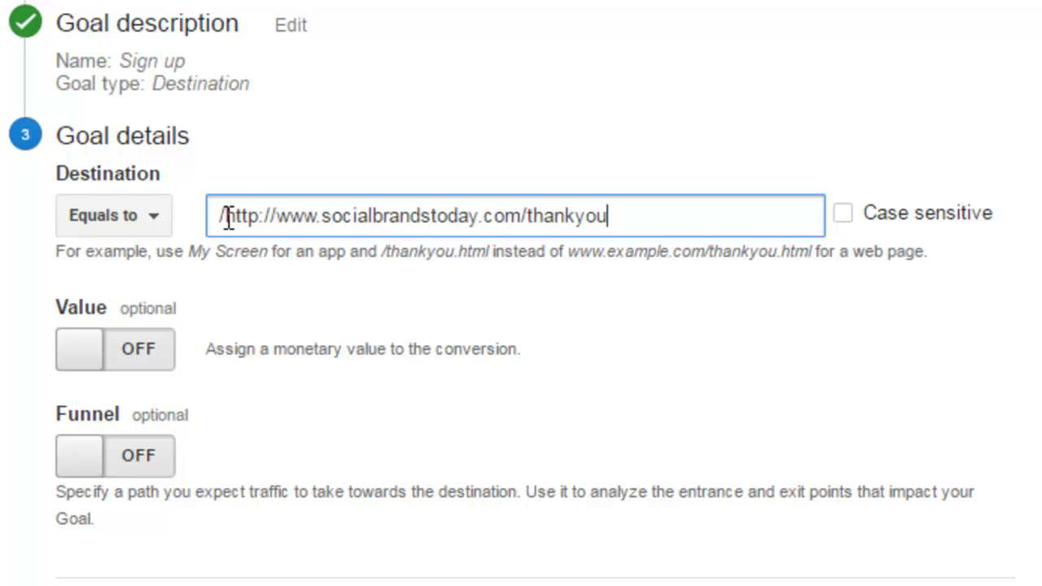
{"action": "left_click", "coordinate": [529, 215]}
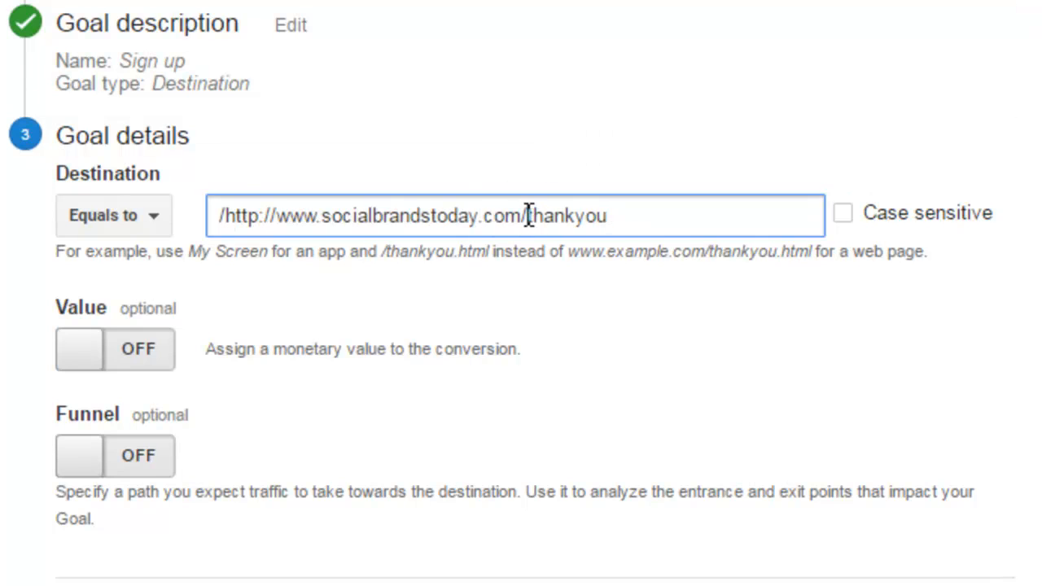
{"action": "double_click", "coordinate": [366, 214]}
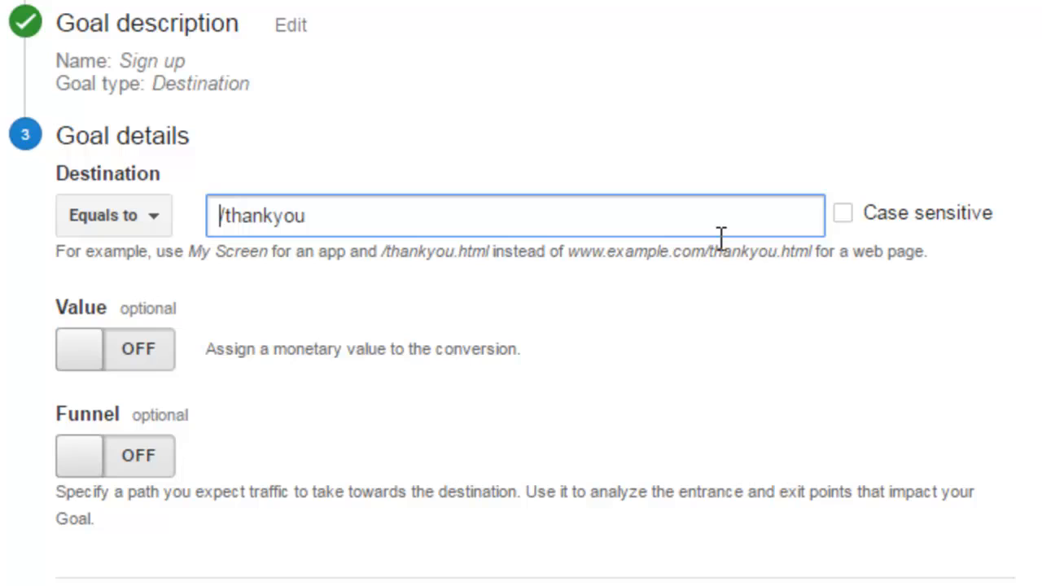
{"action": "mouse_move", "coordinate": [856, 270]}
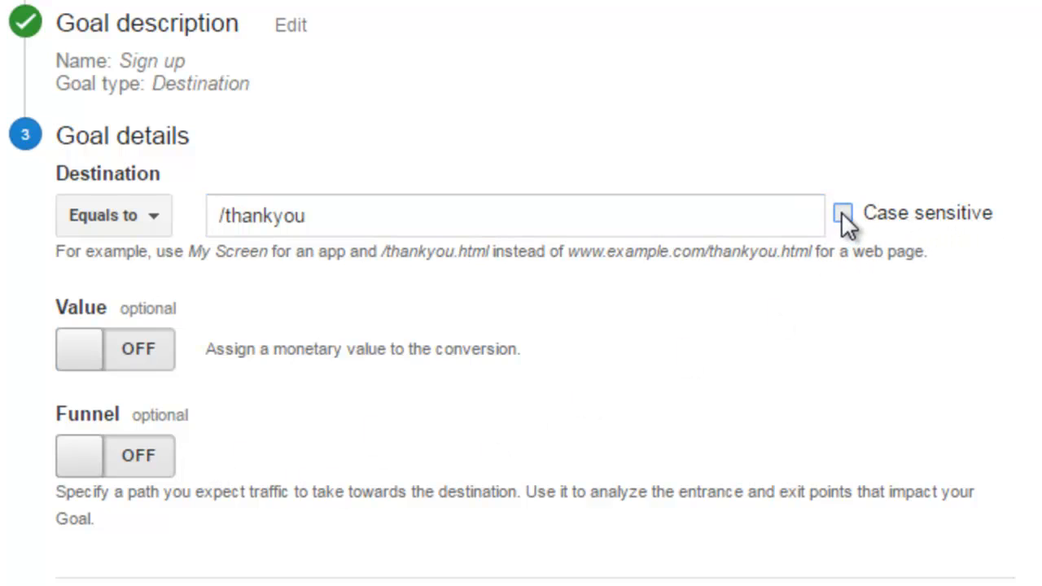
{"action": "left_click", "coordinate": [847, 213]}
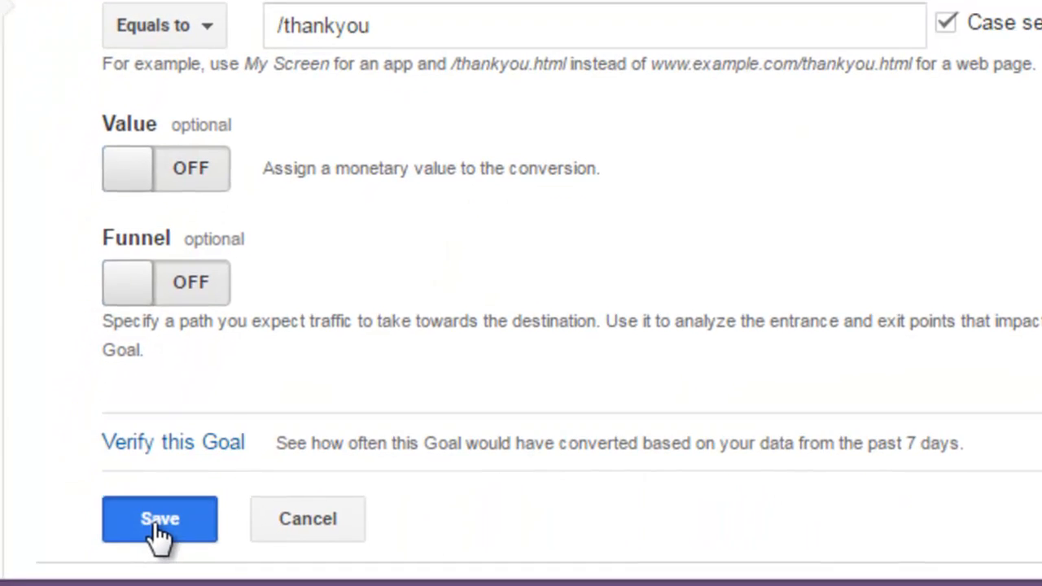
- Save the Sign up goal and go to the Reporting Goals overview
{"action": "left_click", "coordinate": [160, 519]}
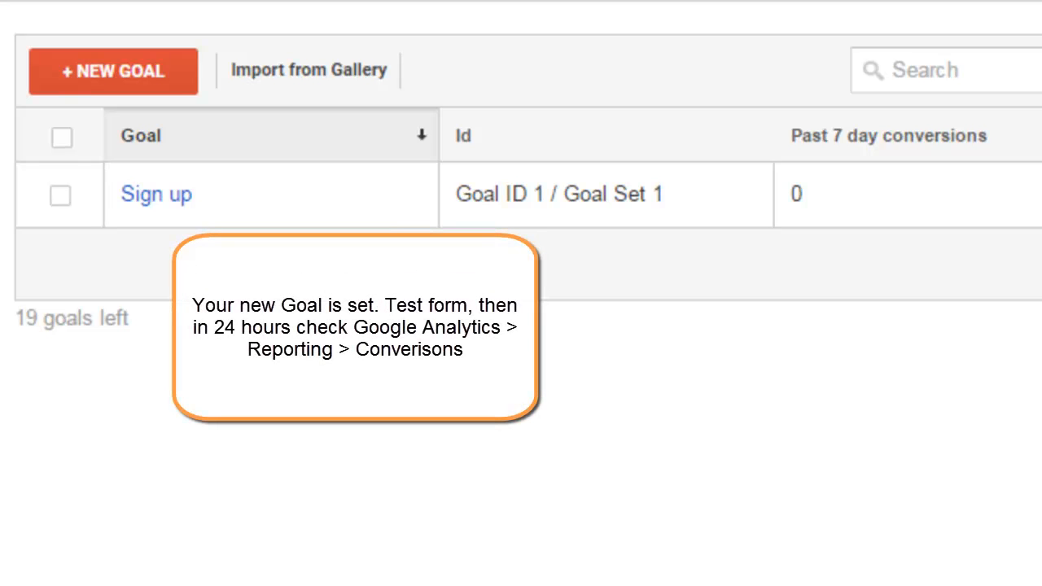
{"action": "left_click", "coordinate": [410, 36]}
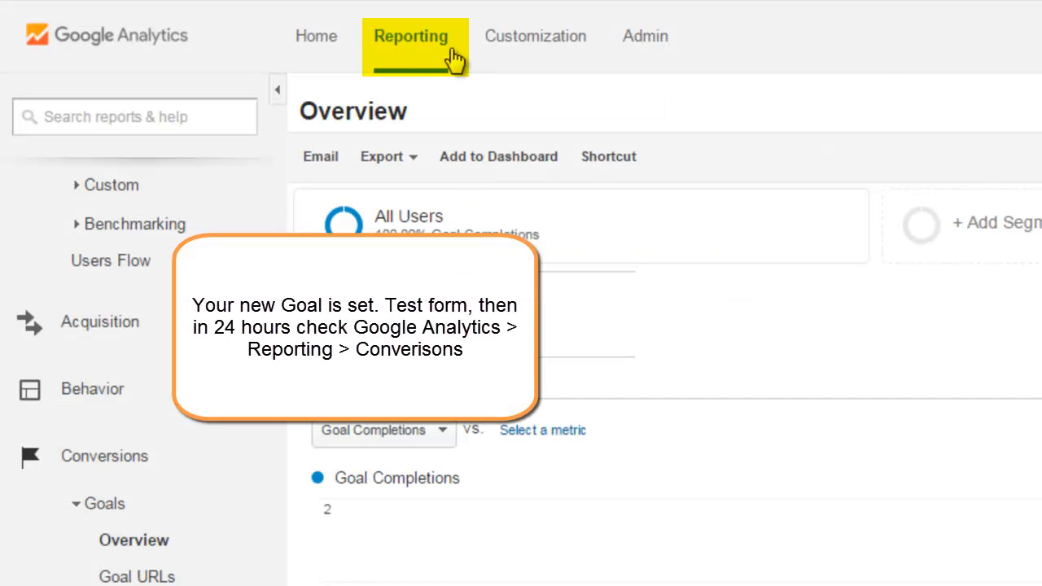
{"action": "left_click", "coordinate": [410, 36]}
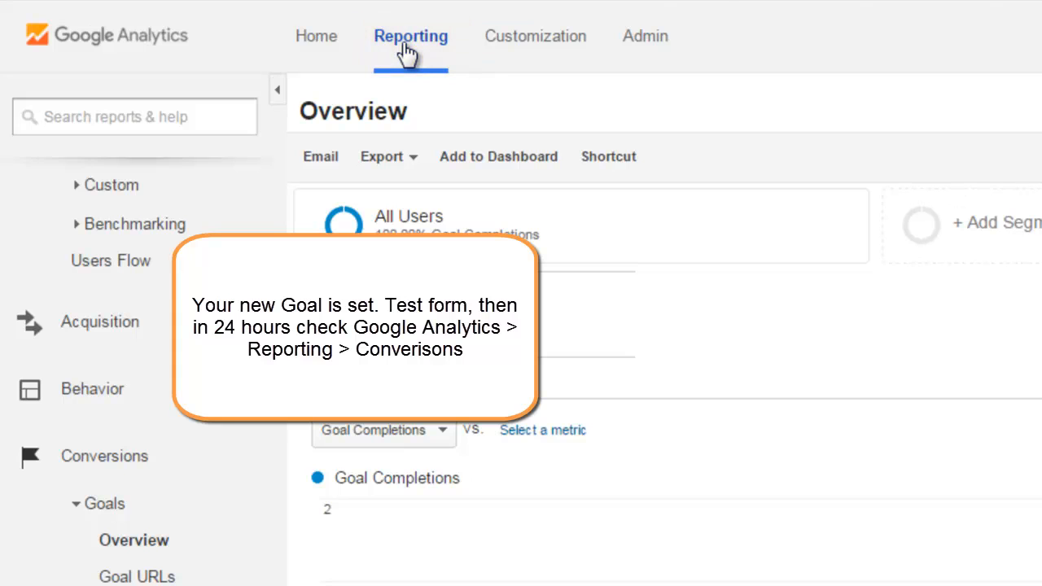